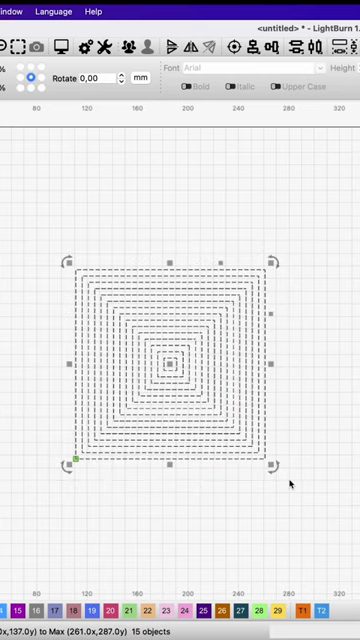
# Deselect the sixteen nested squares by picking an empty canvas area
pyautogui.click(290, 480)
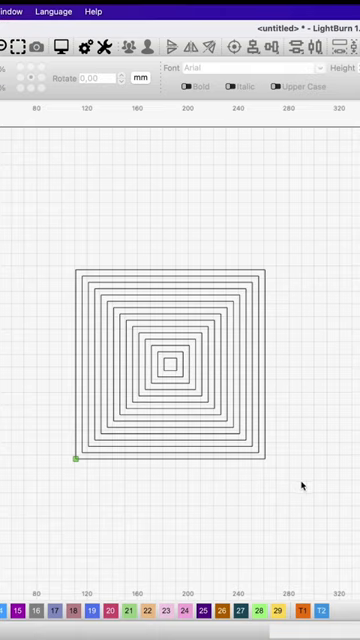